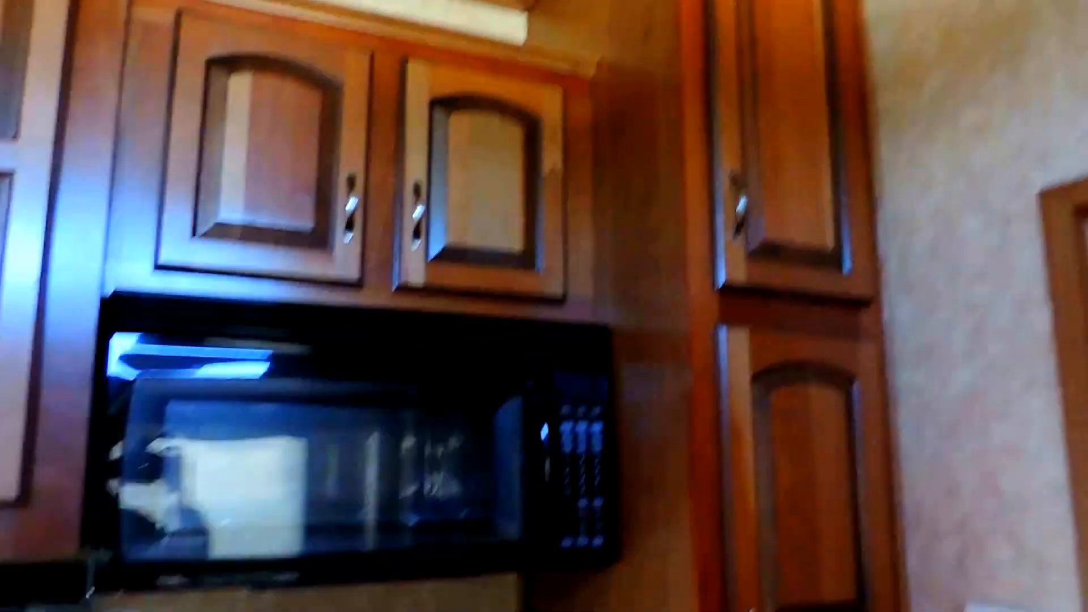
{"action": "scroll", "scroll_direction": "down", "scroll_amount": 3}
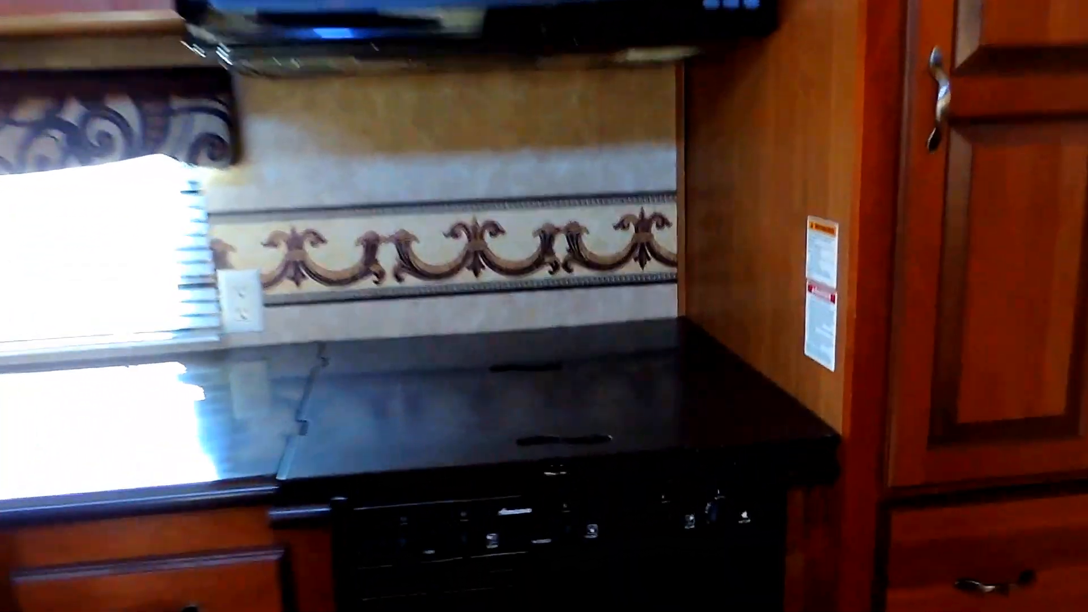